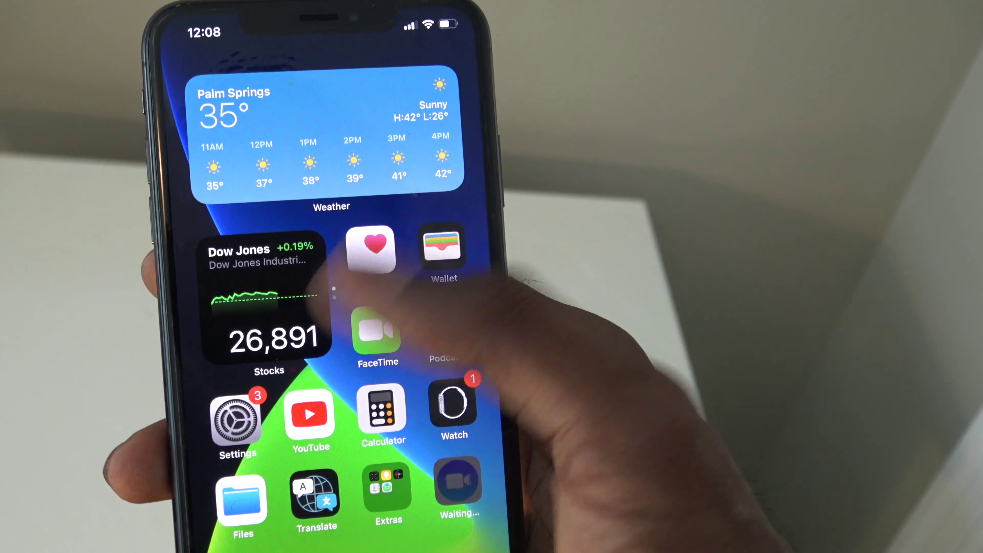
# - Navigate from Settings through Accessibility to the Touch settings, where AssistiveTouch shows as off
pyautogui.click(236, 421)
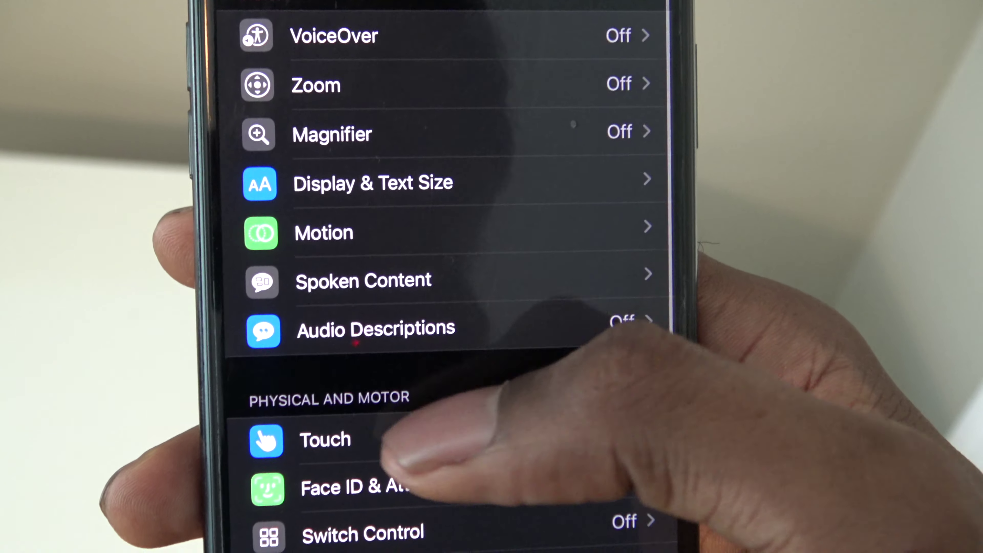
pyautogui.click(325, 439)
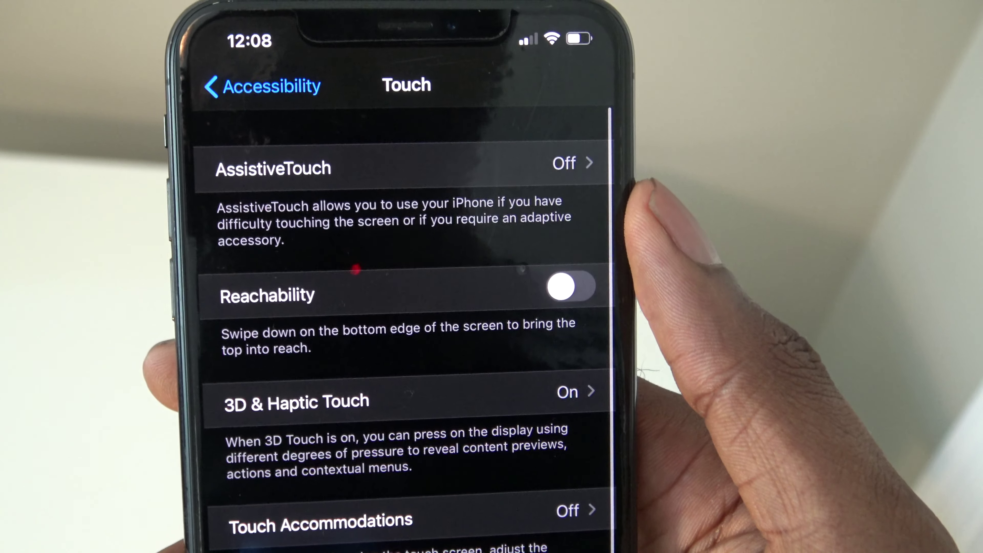
# - Enter the AssistiveTouch settings and switch it on so the floating button appears
pyautogui.click(273, 174)
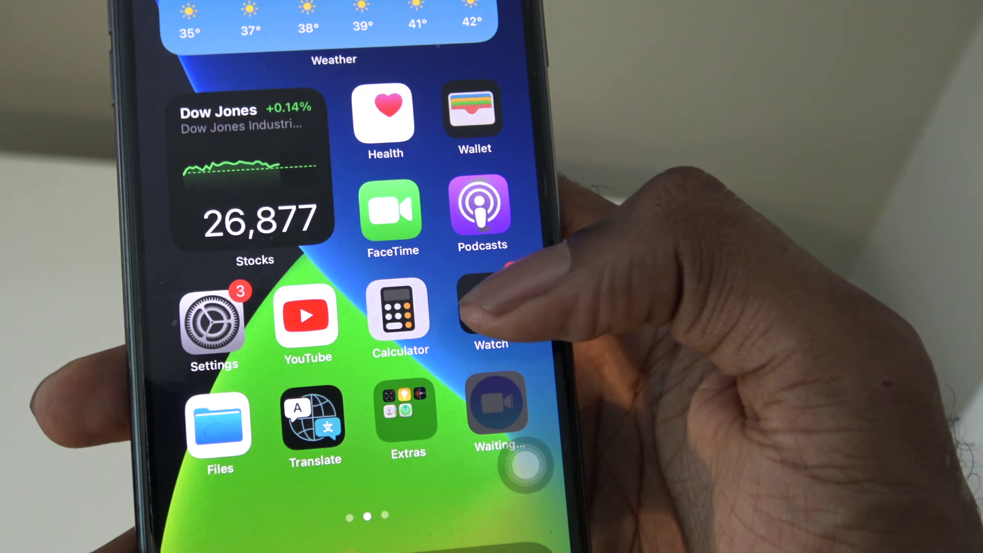
pyautogui.hscroll(-3)
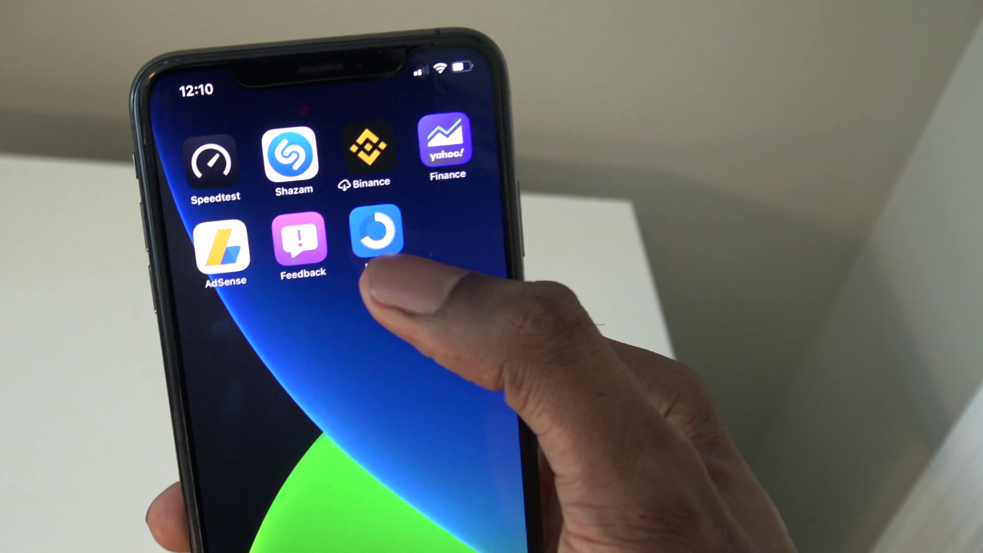
# - After clearing RAM via the AssistiveTouch Home button, view Usage memory at 73.2% with 557.3 MB free
pyautogui.click(376, 233)
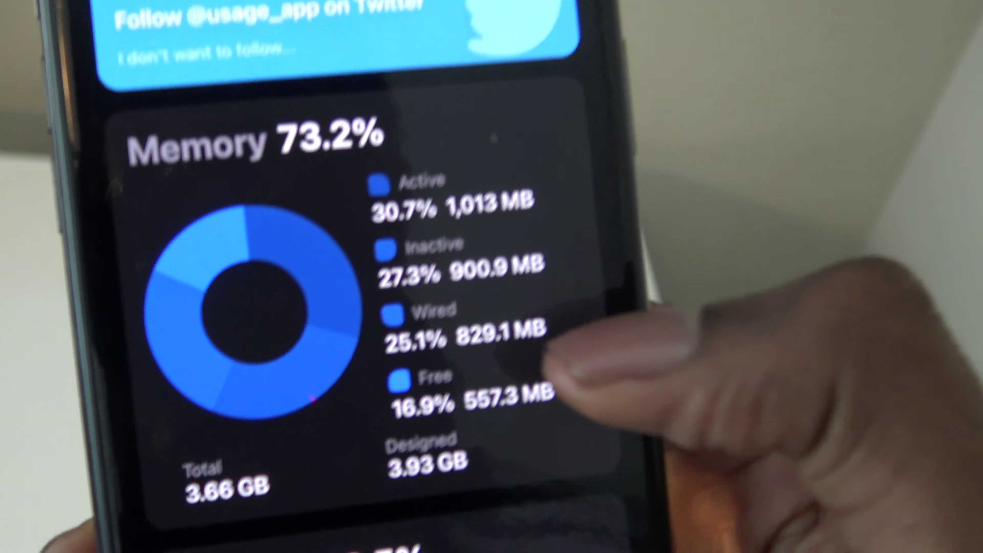